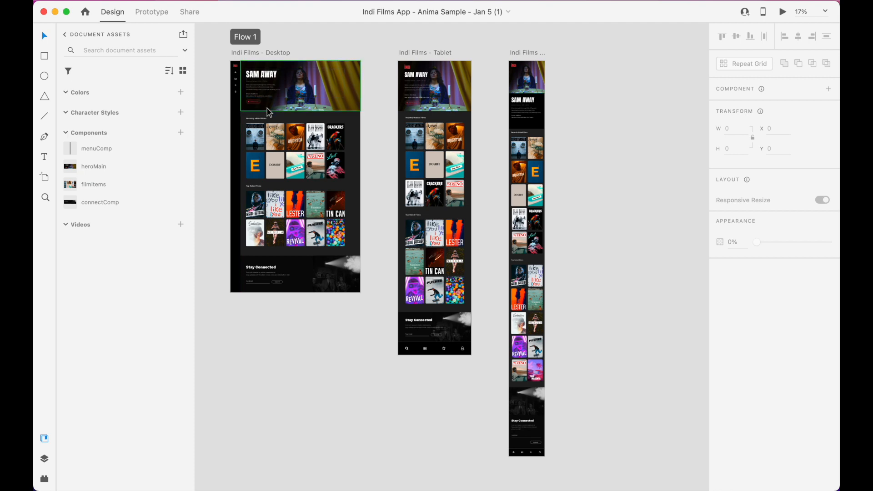
- Launch the Anima plugin from XD's installed plugins list for the Indi Films artboards
left_click(289, 272)
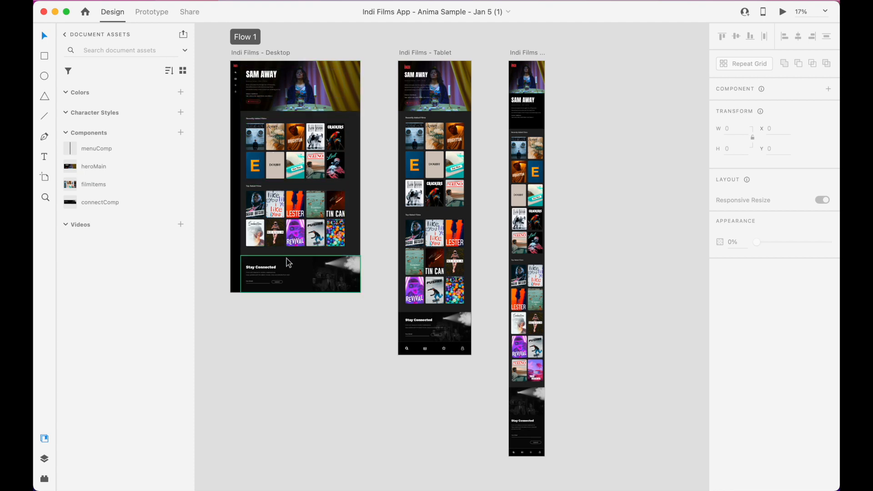
mouse_move(280, 270)
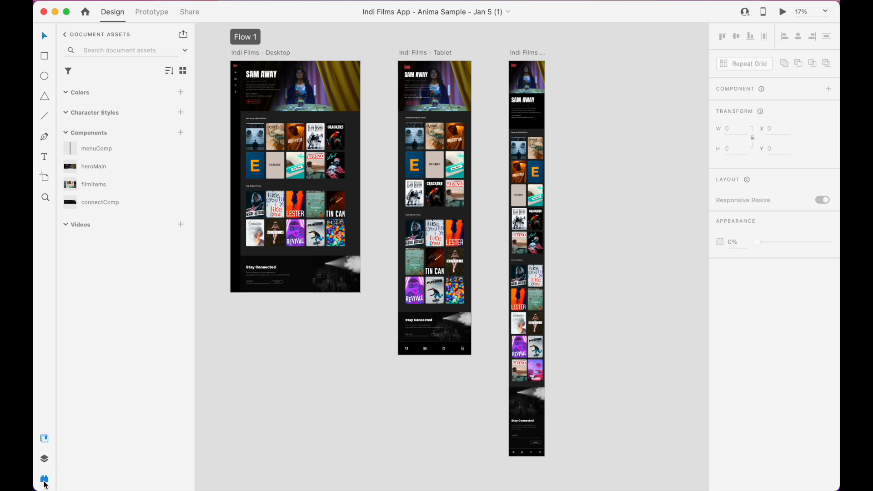
left_click(44, 478)
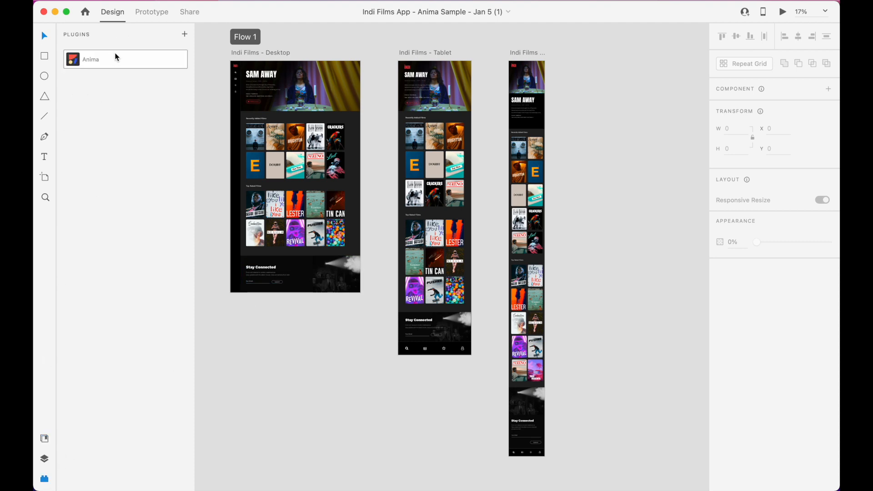
left_click(90, 59)
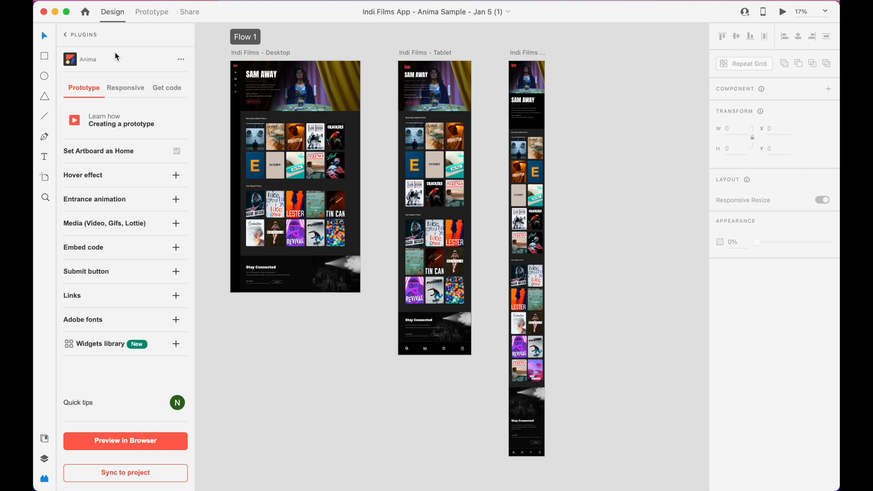
mouse_move(165, 45)
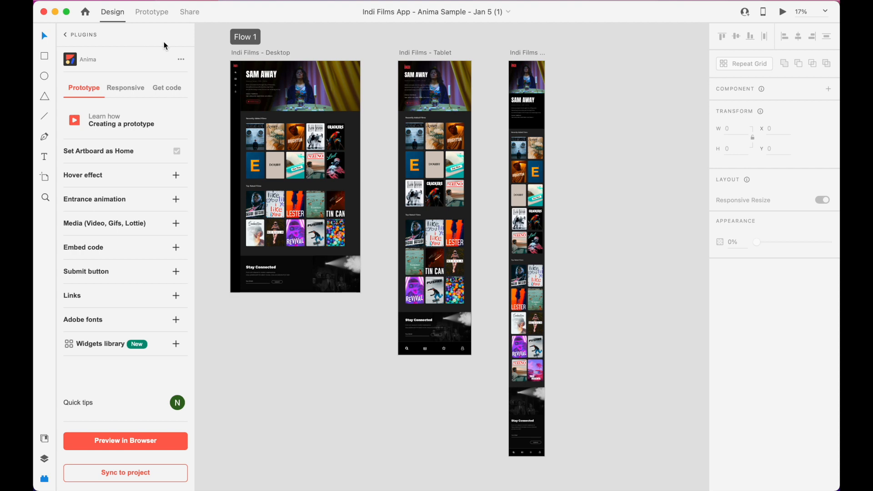
mouse_move(235, 57)
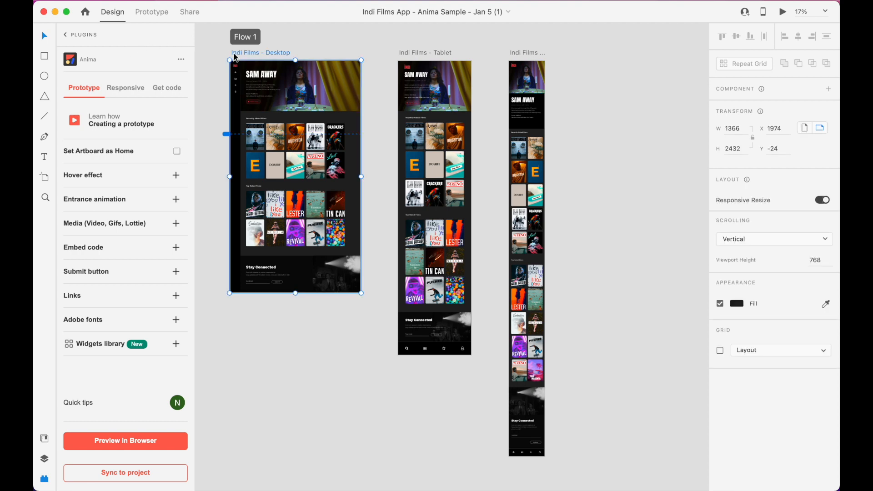
mouse_move(164, 334)
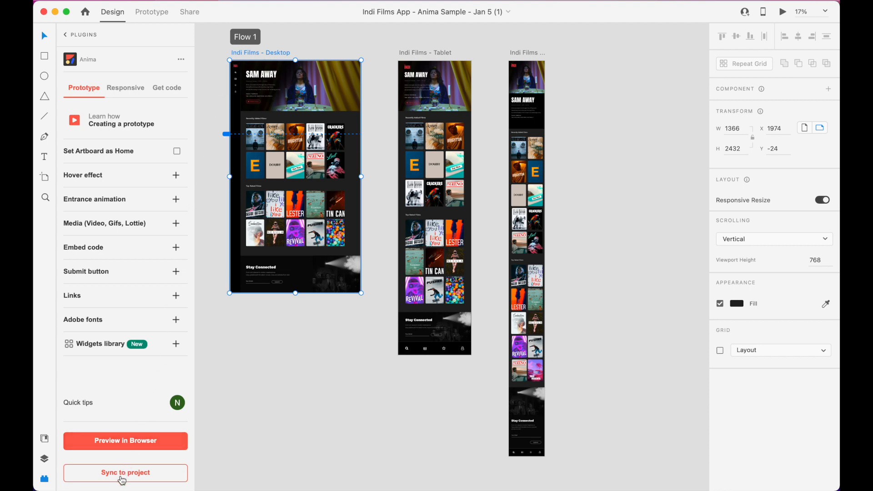
- Sync the design to the Indi project under the Sample Projects 2 team
left_click(126, 473)
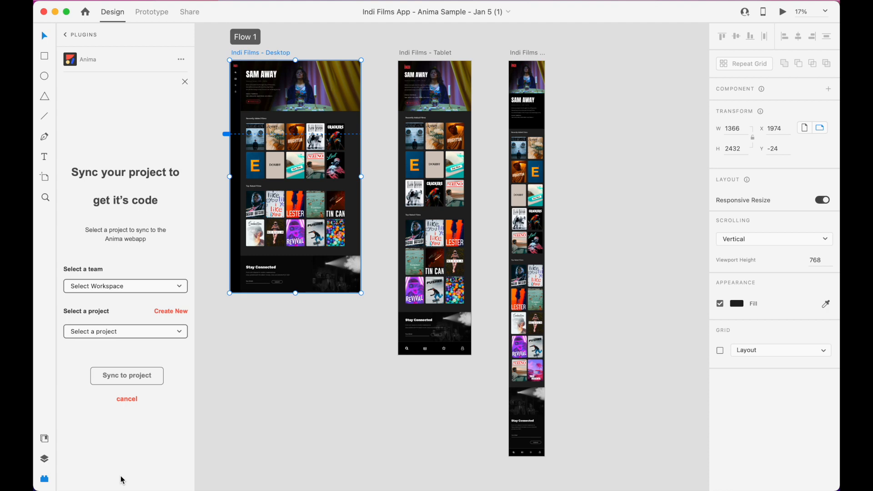
left_click(126, 285)
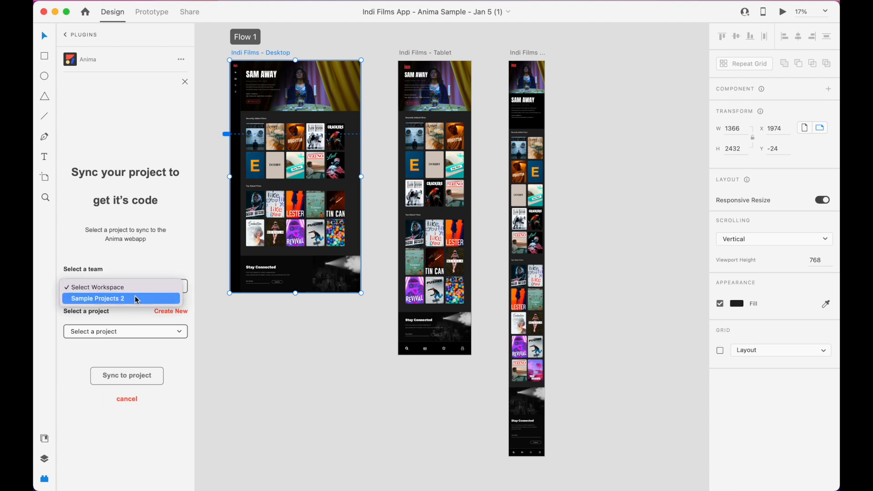
left_click(98, 299)
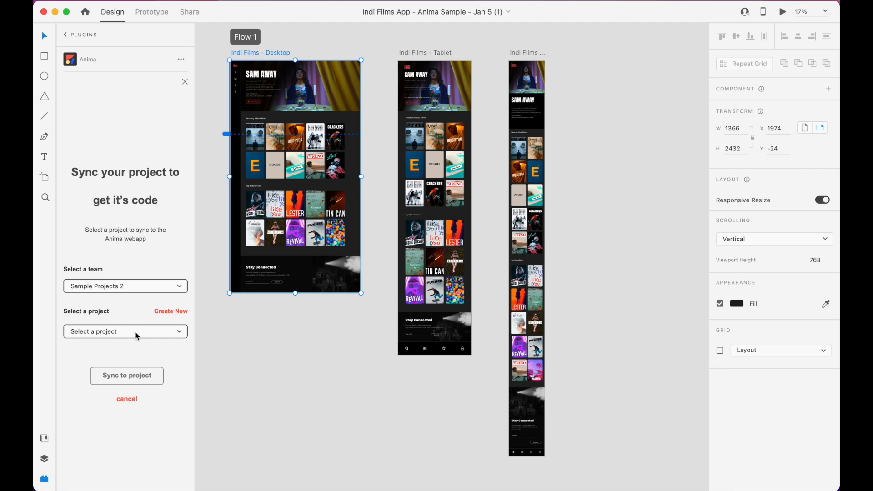
left_click(125, 331)
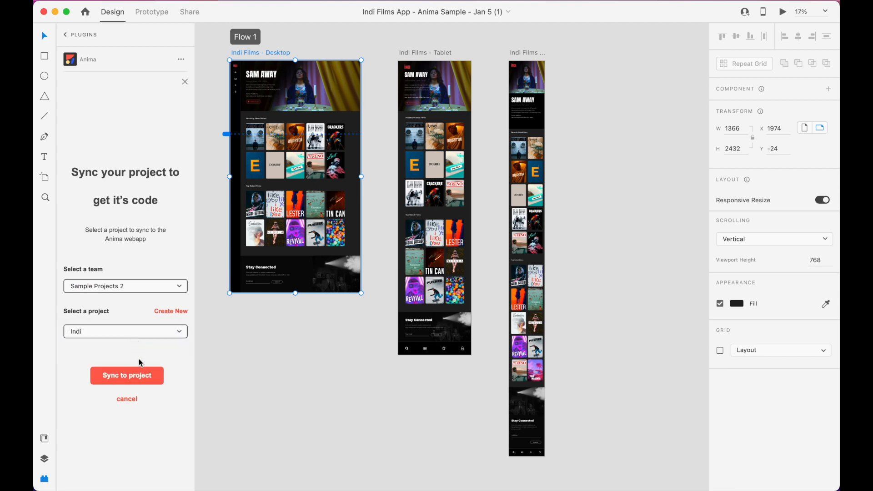
left_click(126, 376)
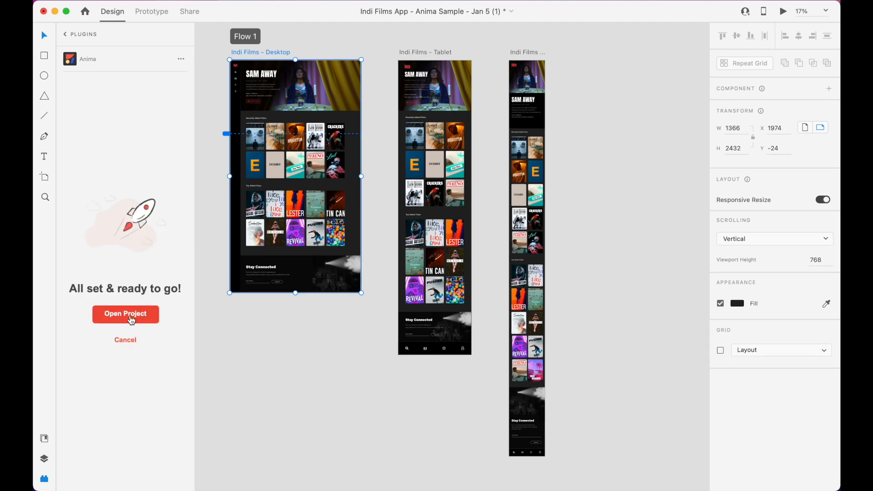
- View the synced Indi desktop screen in Anima's play mode, scrolling it and typing 'abc' into the email field
left_click(125, 314)
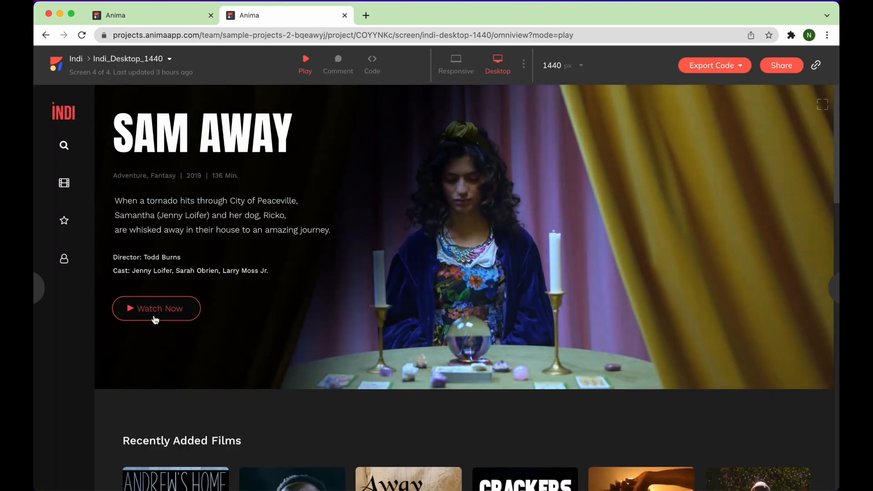
scroll("down", 3)
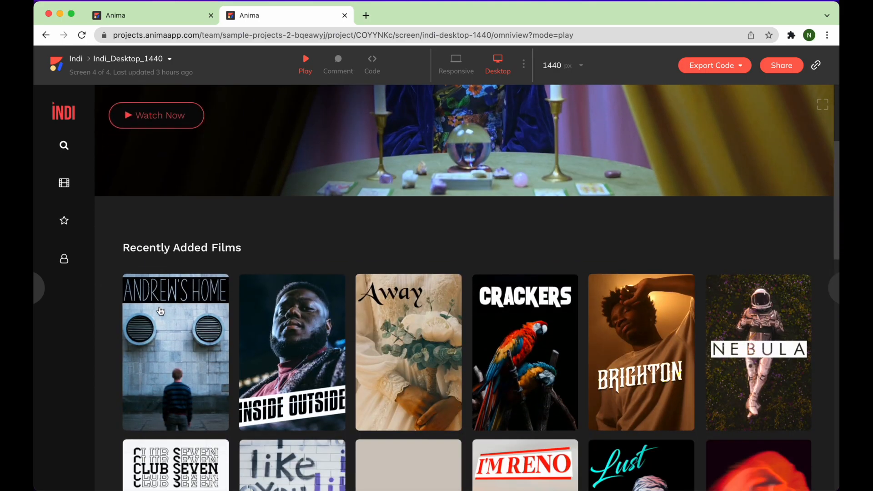
scroll("down", 3)
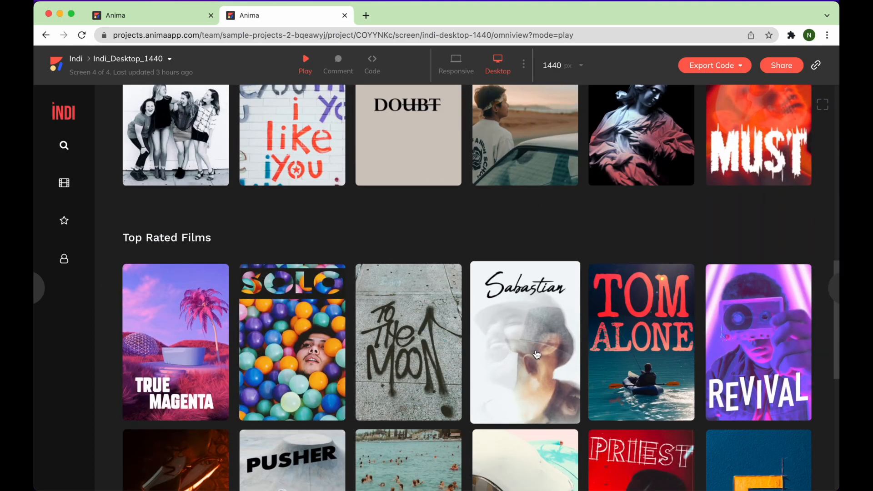
scroll("down", 3)
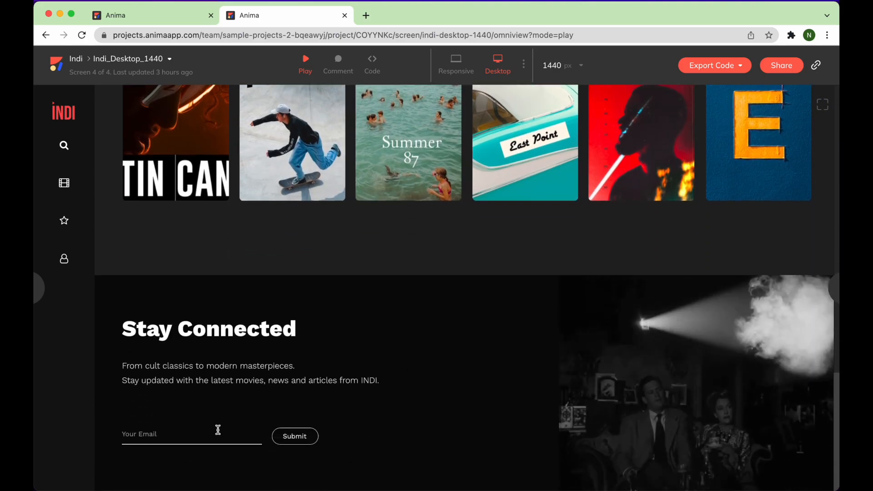
type("abc")
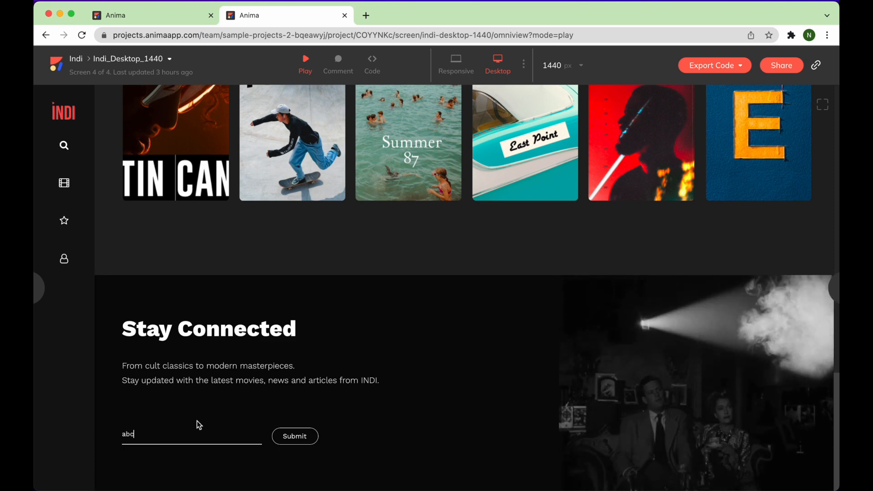
double_click(128, 434)
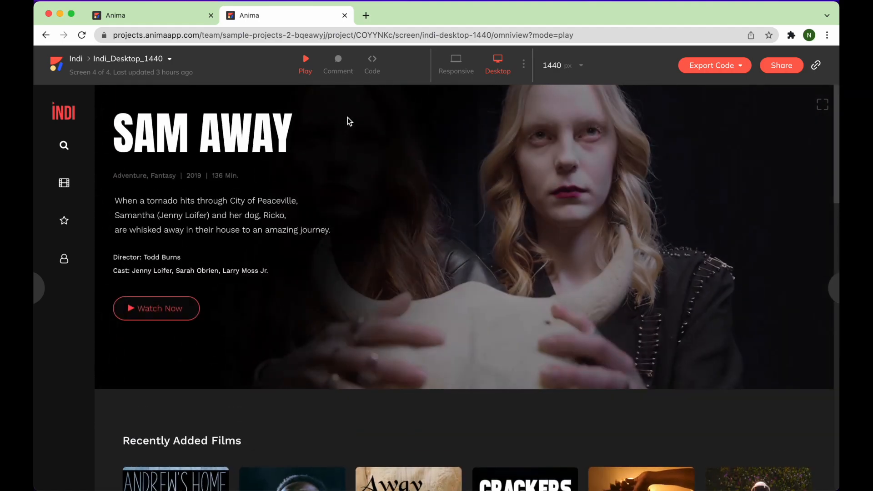
- In code mode, change the framework from HTML to React with plain CSS and functions
left_click(372, 60)
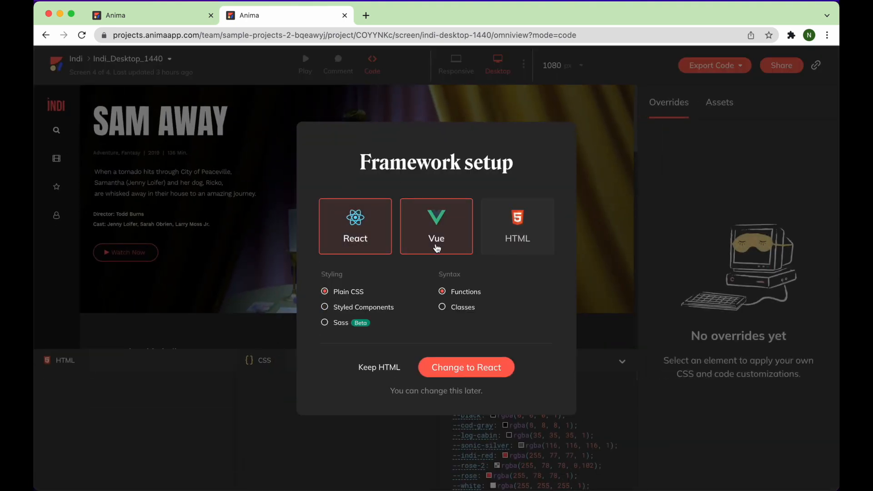
left_click(517, 226)
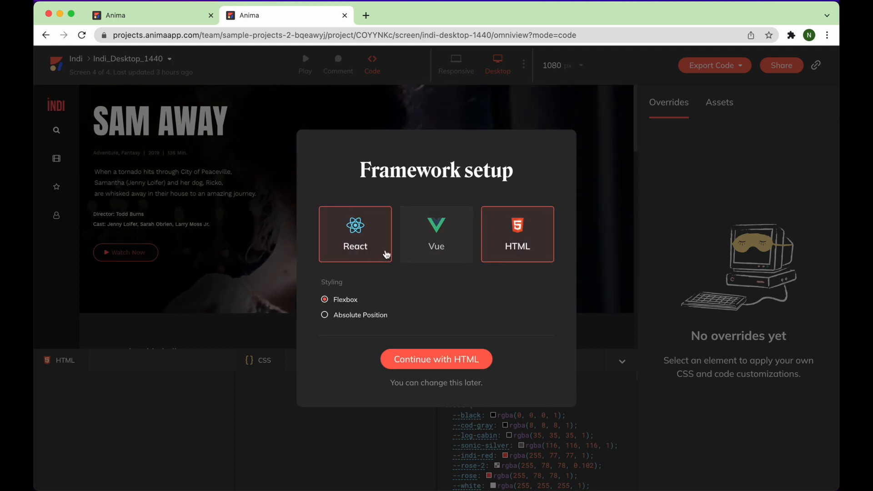
left_click(354, 234)
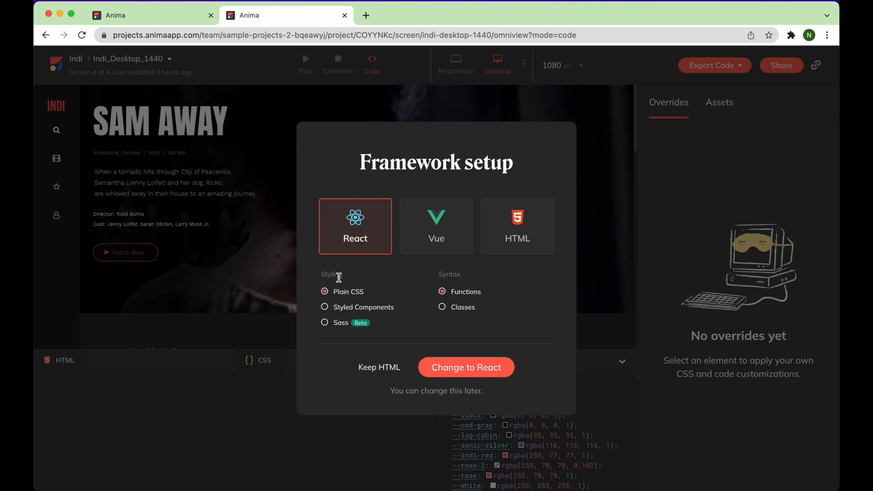
mouse_move(445, 285)
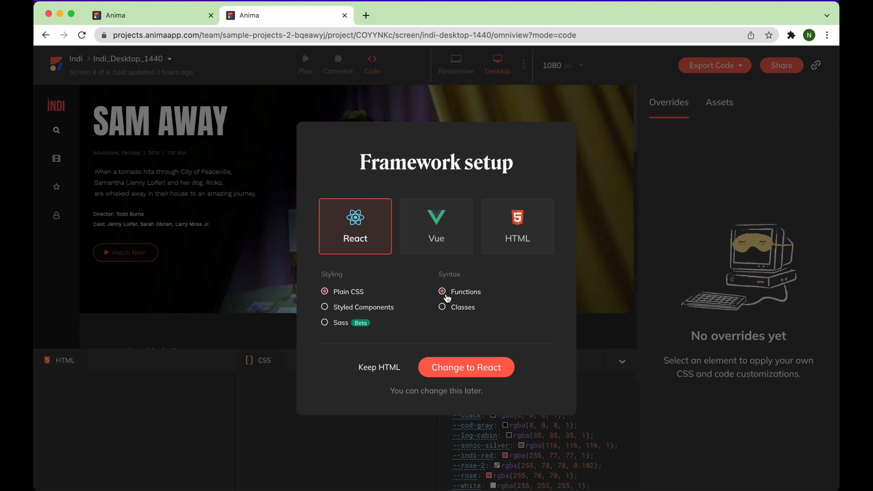
left_click(467, 367)
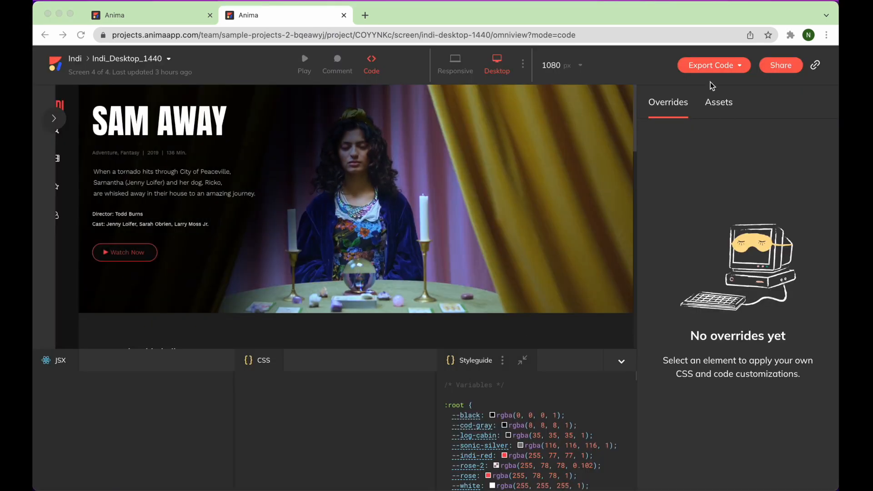
- Export only the current screen's React code as a ZIP download
left_click(713, 65)
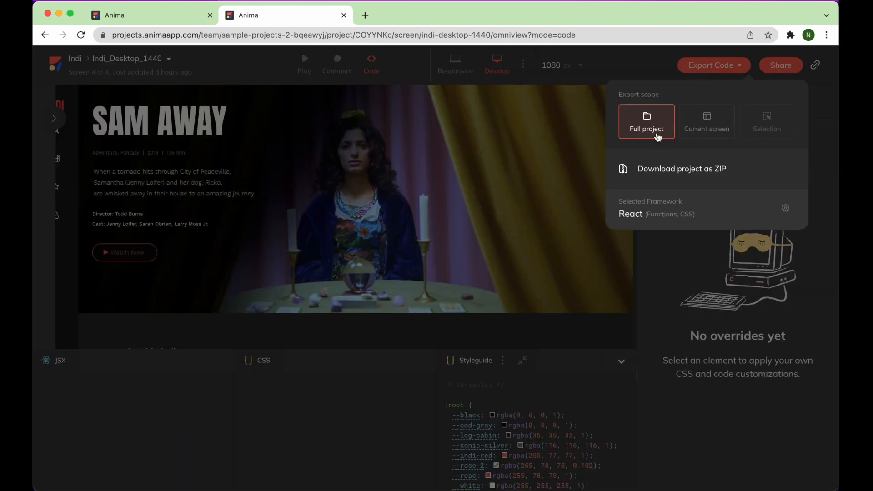
left_click(707, 122)
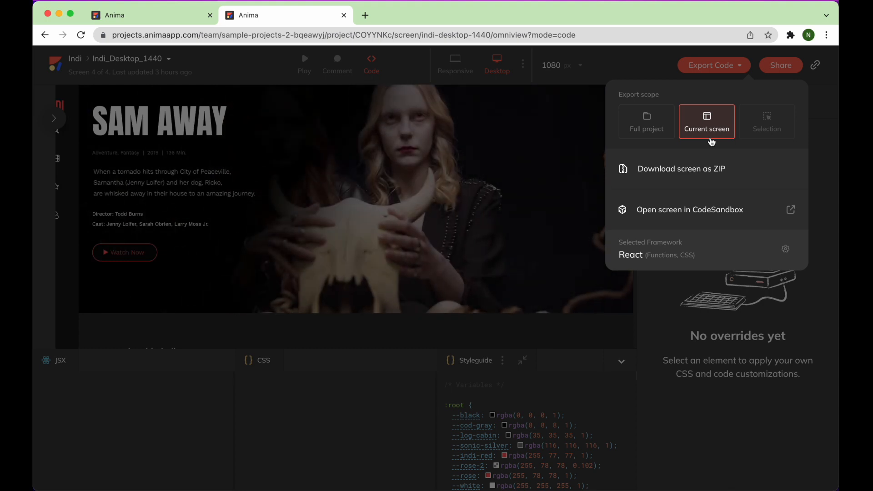
left_click(681, 169)
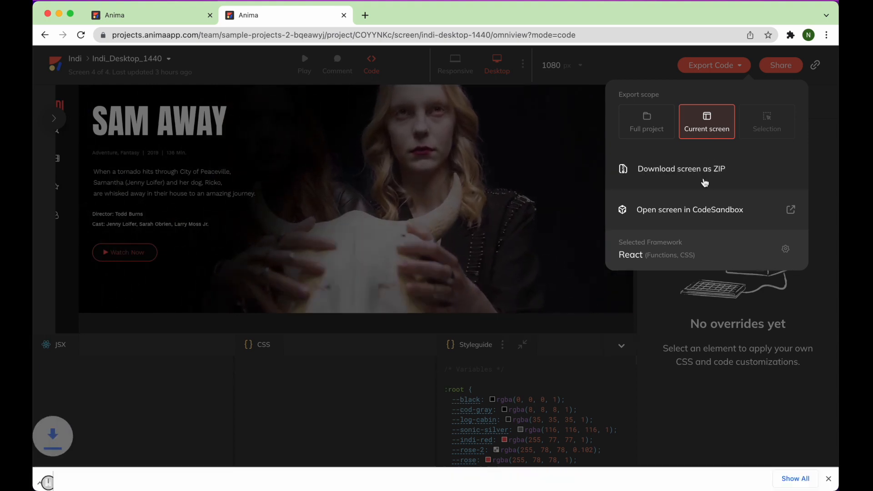
left_click(681, 169)
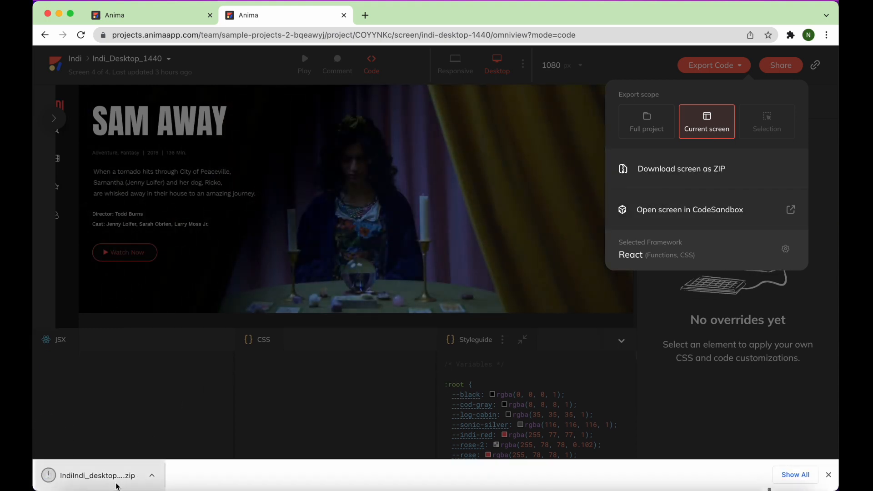
- Unzip the download and browse the IndiIndi_desktop_1440React folder's files in Downloads
left_click(95, 476)
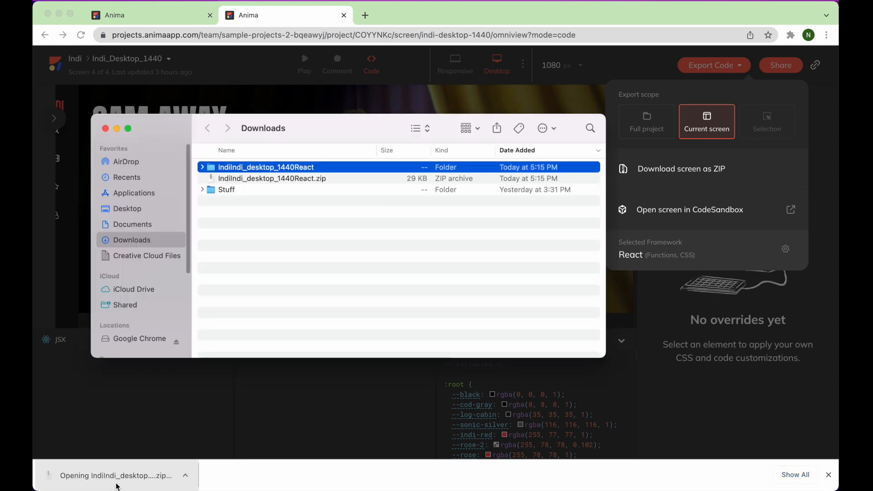
left_click(201, 168)
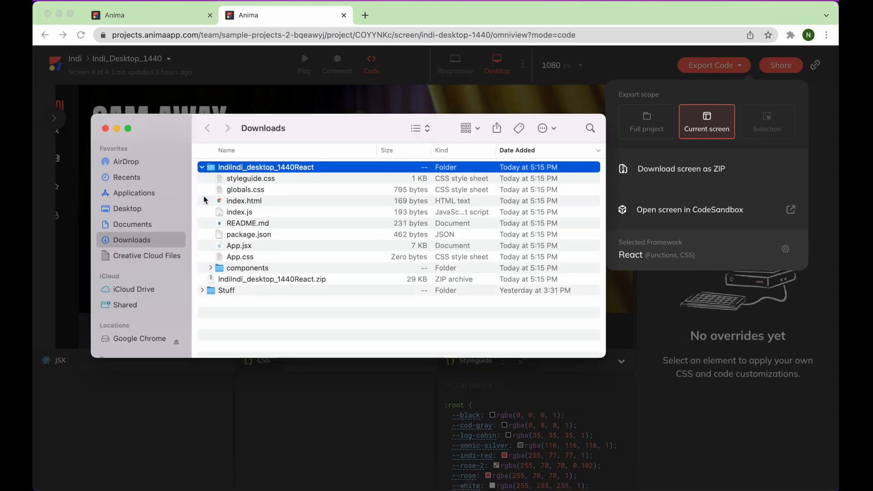
left_click(211, 267)
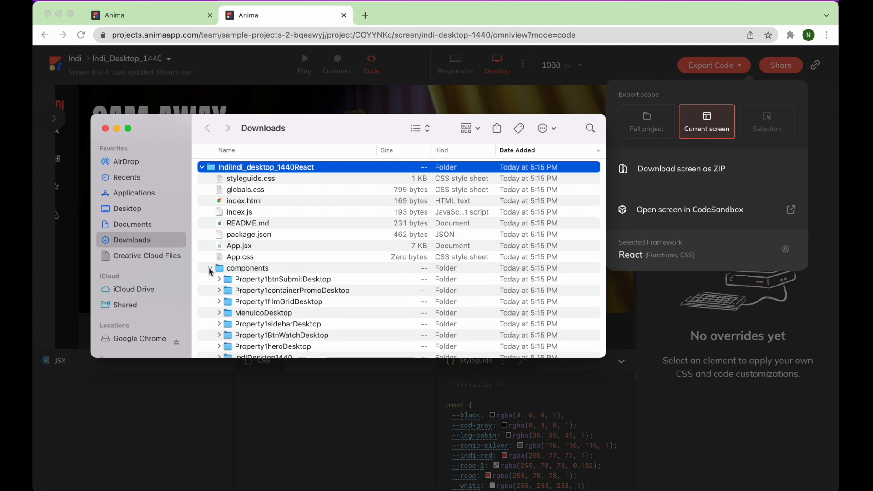
left_click(202, 167)
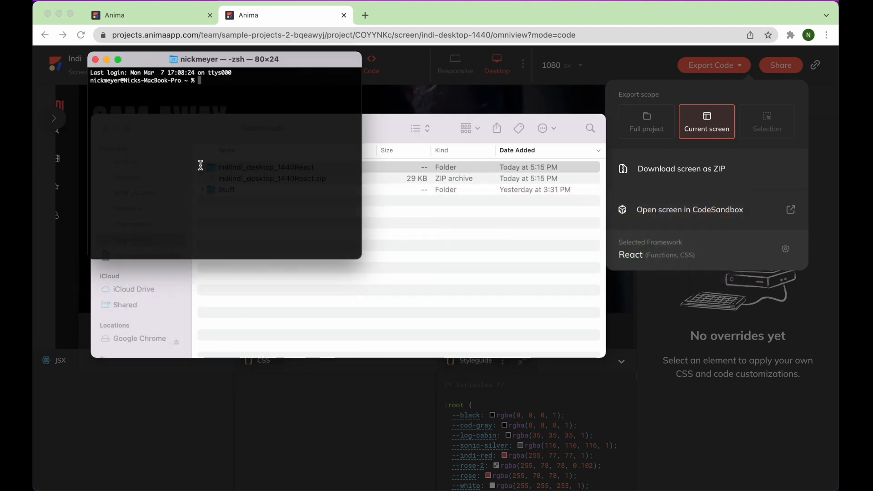
- cd into the React package folder, install dependencies and run npm start for the dev server
type("cd")
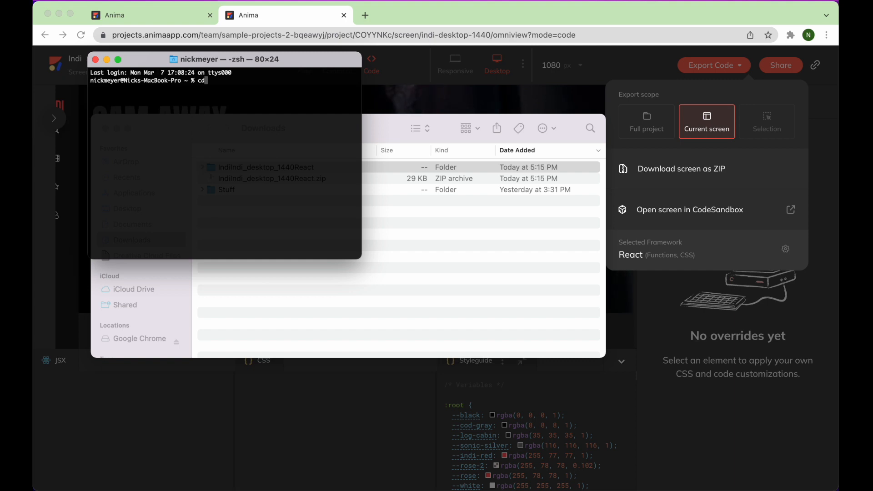
left_click(266, 167)
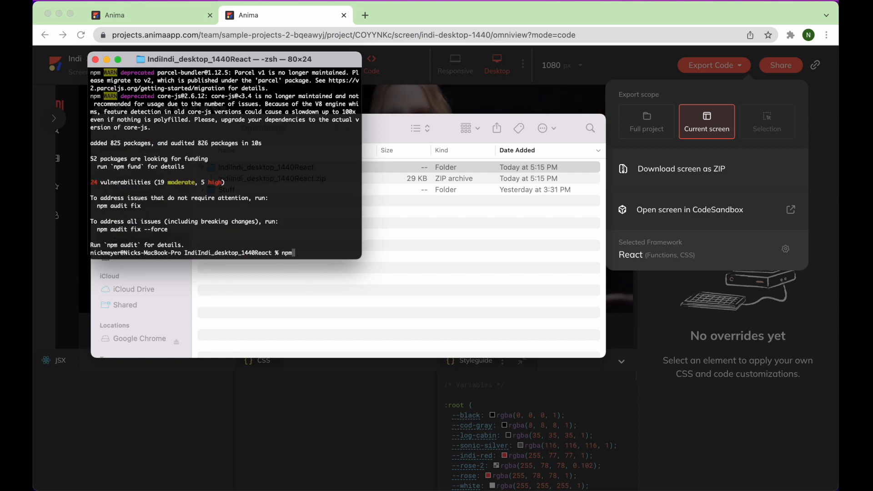
type("npm start")
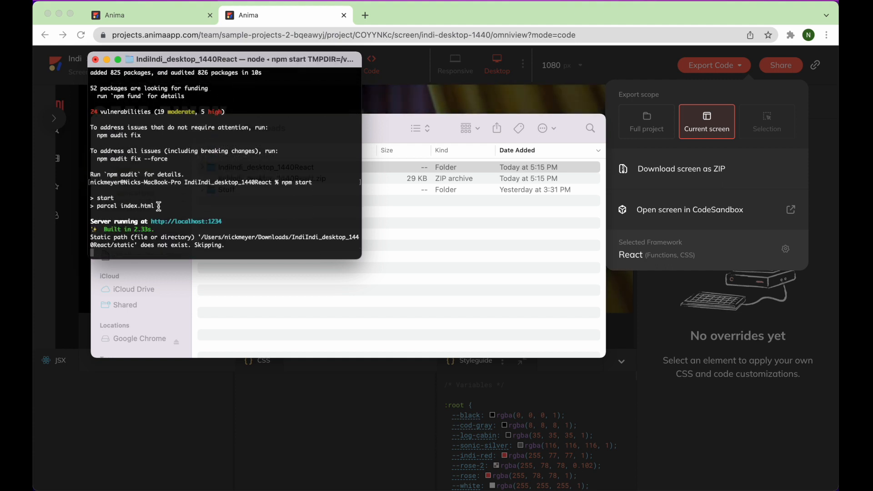
mouse_move(148, 221)
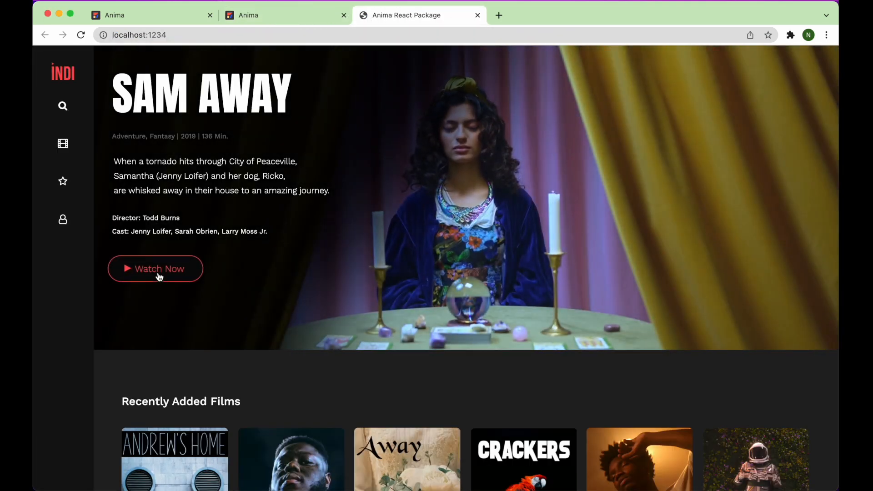
- Scroll the locally running Indi site at localhost:1234 from hero to film grids, then switch apps
scroll("down", 3)
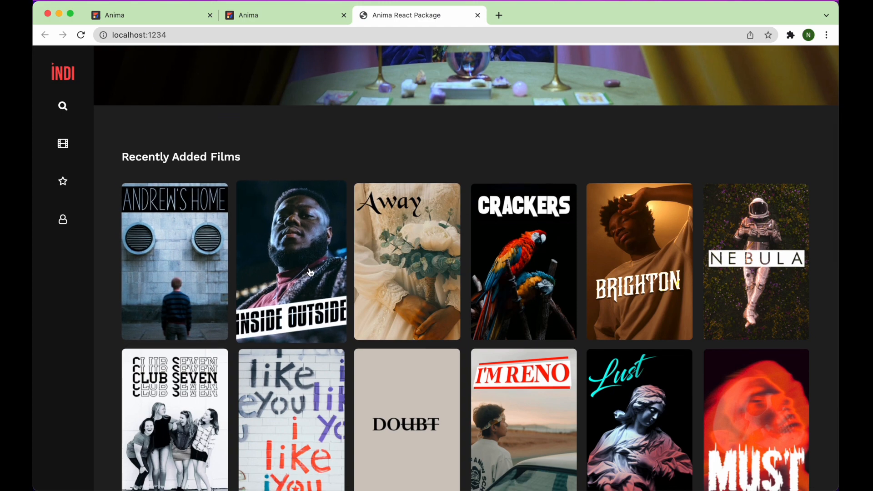
scroll("down", 3)
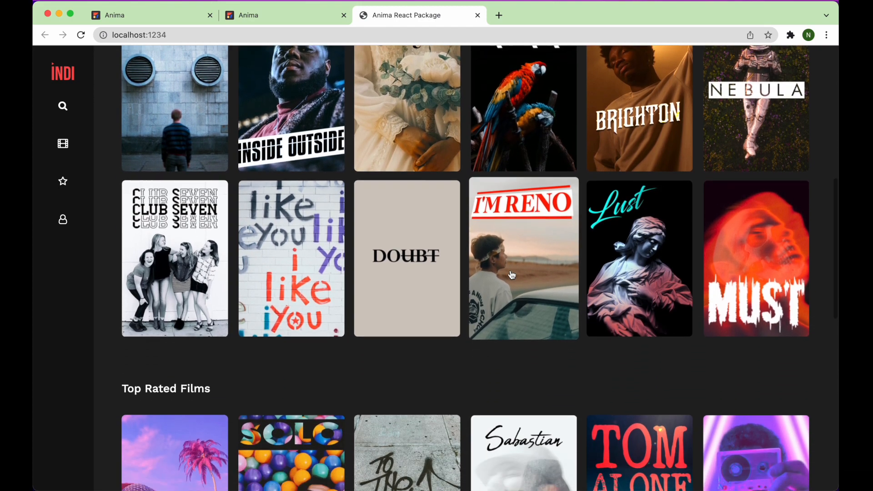
scroll("down", 3)
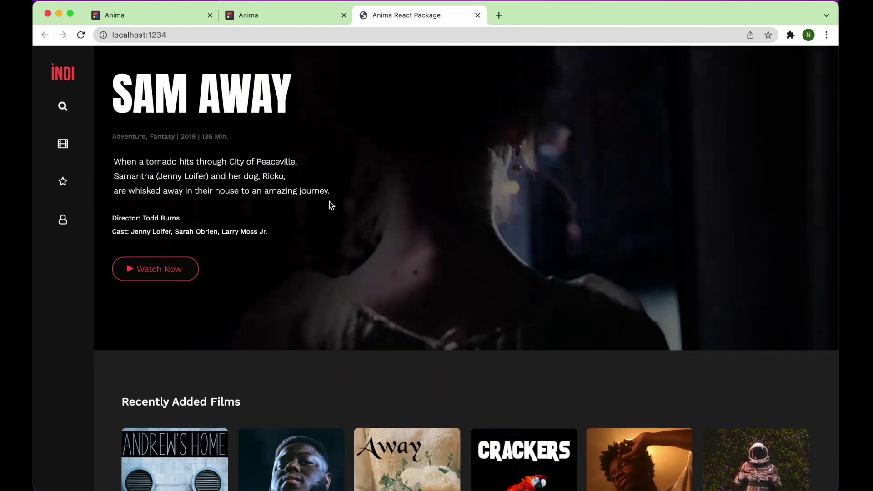
key("Cmd+Tab")
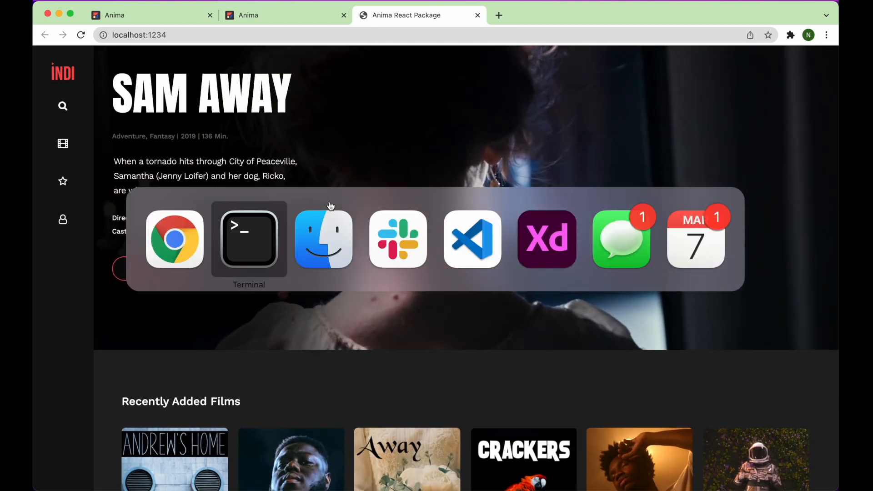
- Return to Finder's Downloads and open the IndiIndi_desktop_1440React folder in VS Code
left_click(324, 240)
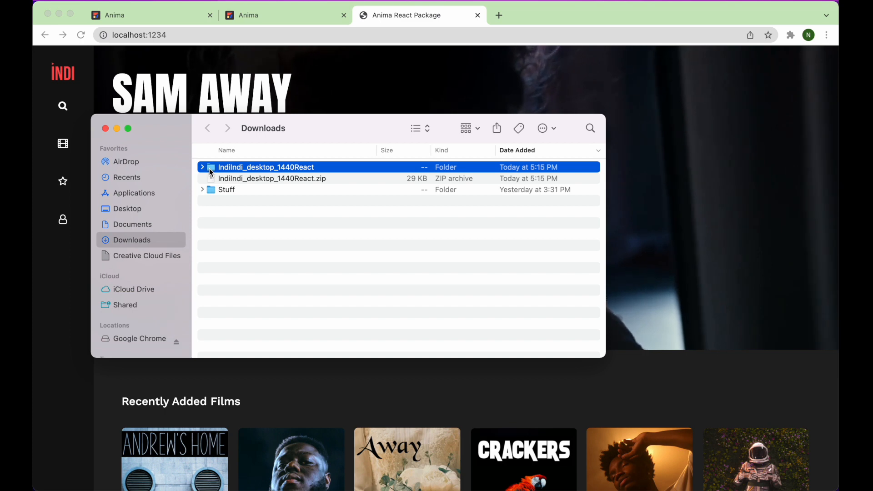
mouse_move(266, 213)
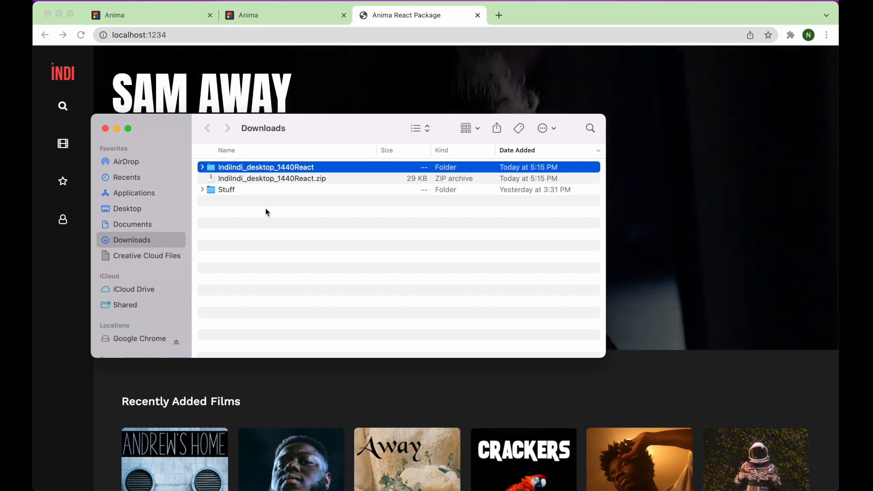
double_click(265, 168)
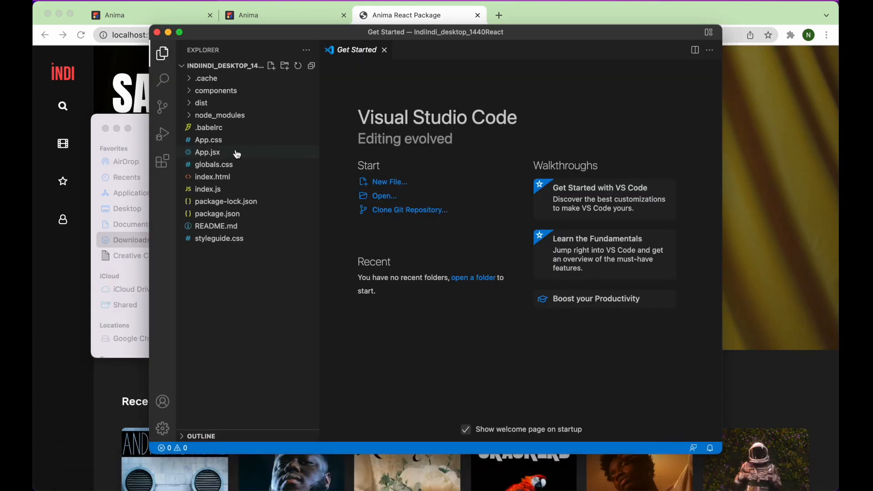
- Read App.jsx's routing and data, then locate the Property1BtnWatchDesktop component's index.jsx
double_click(208, 152)
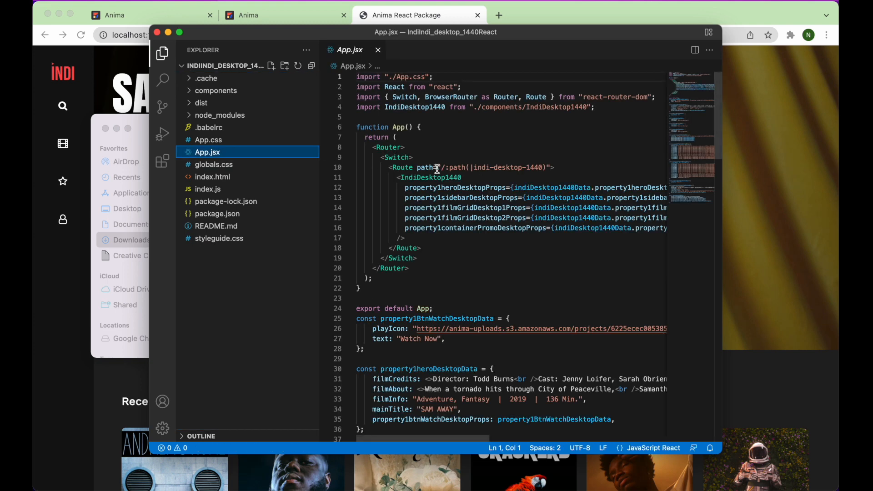
scroll("down", 3)
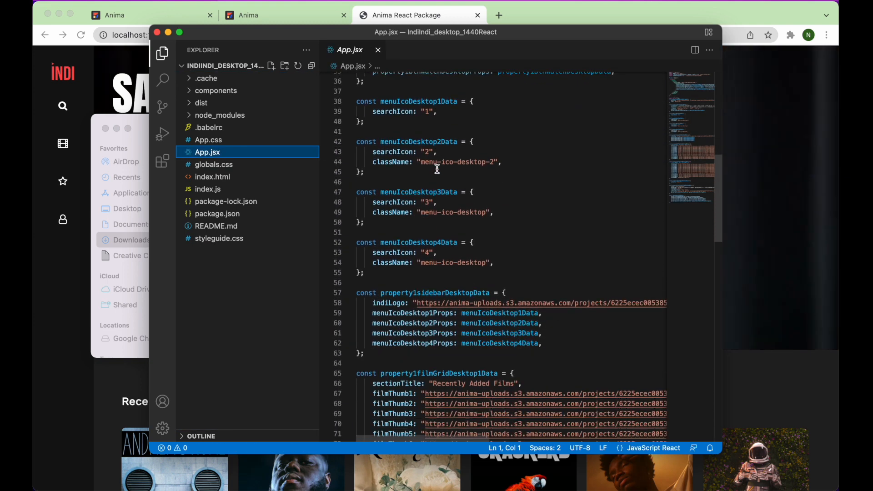
scroll("down", 3)
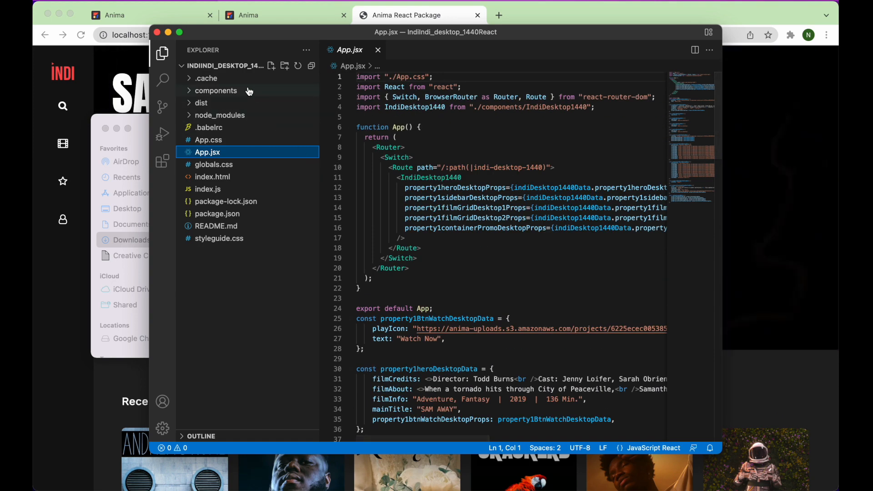
left_click(215, 90)
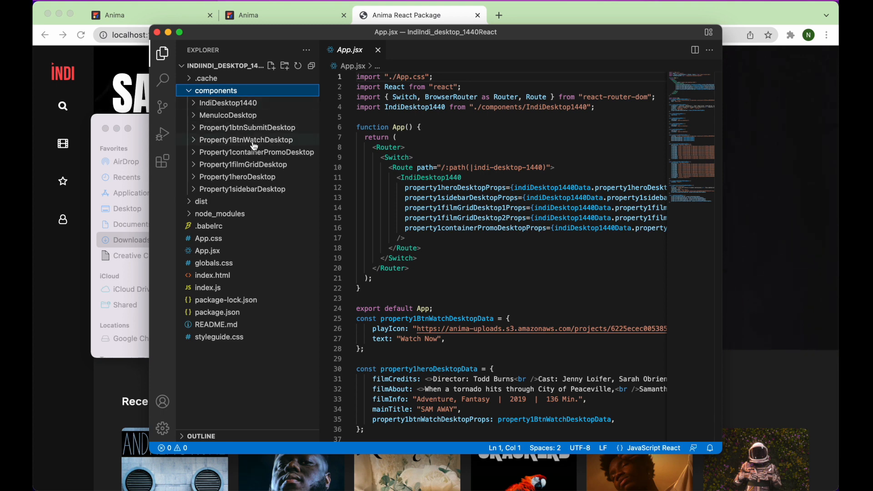
left_click(247, 140)
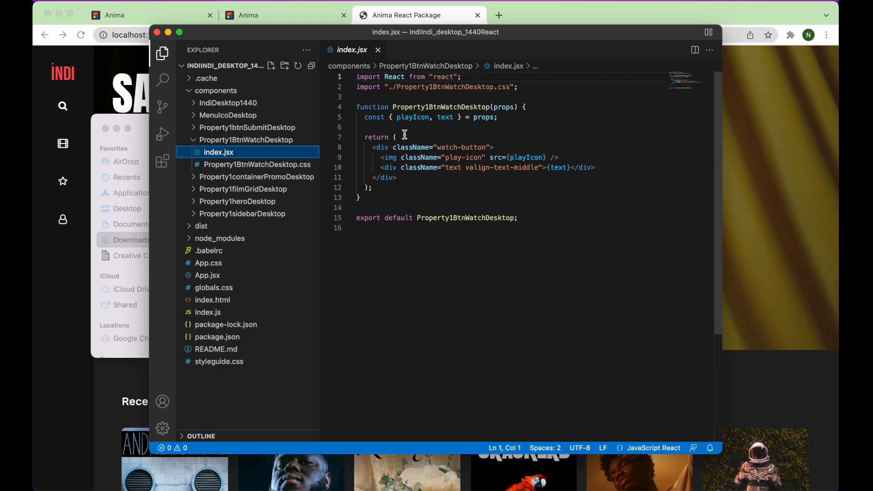
mouse_move(419, 207)
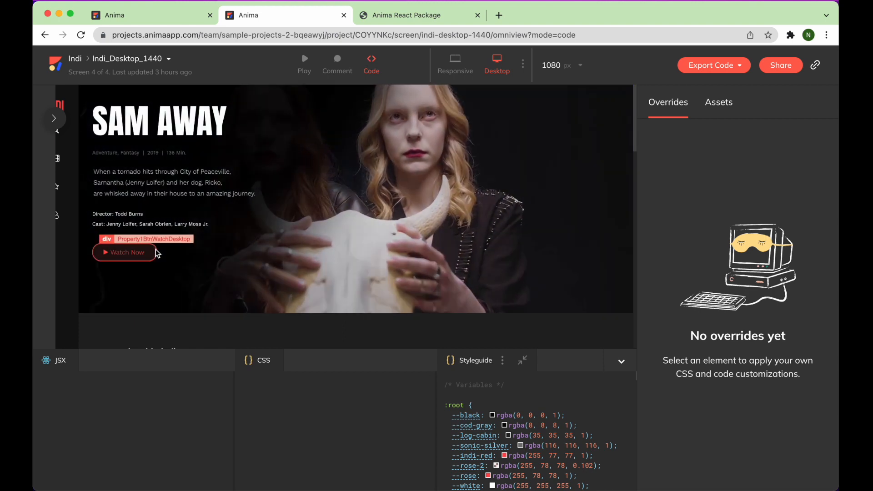
- Inspect the Watch Now button as a PrimaryButton with its JSX and CSS, then bring up export options
left_click(124, 253)
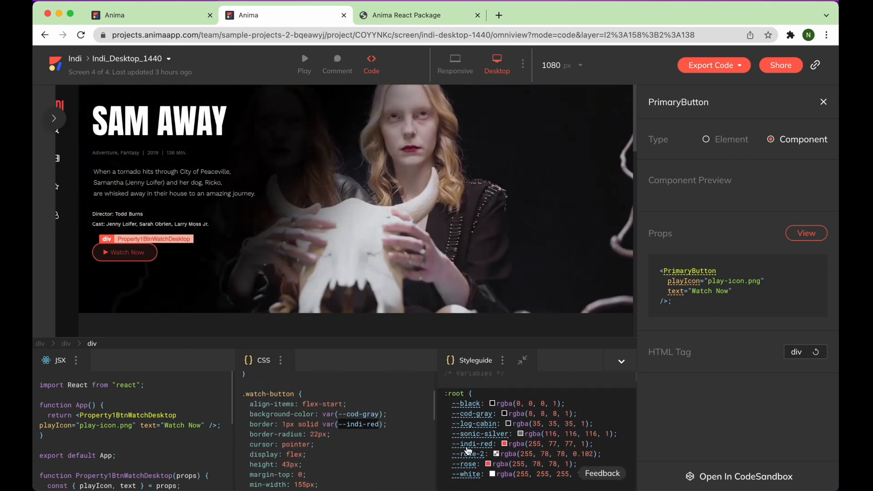
scroll("down", 3)
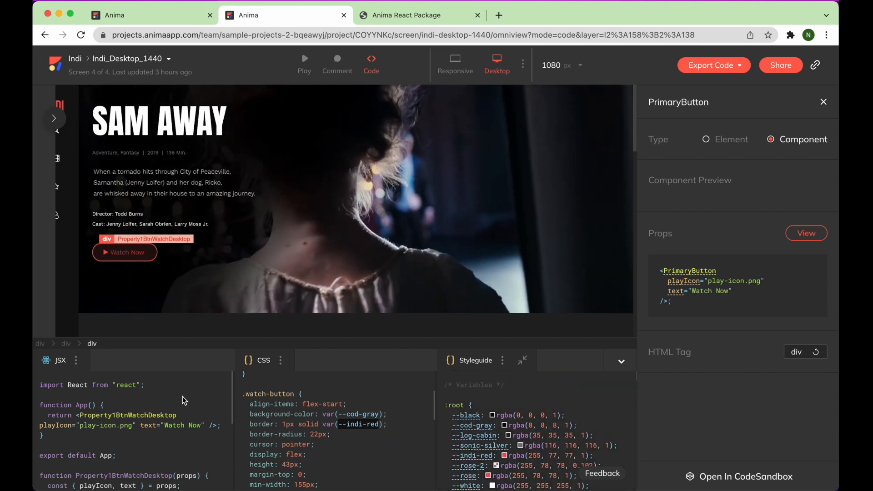
left_click(76, 361)
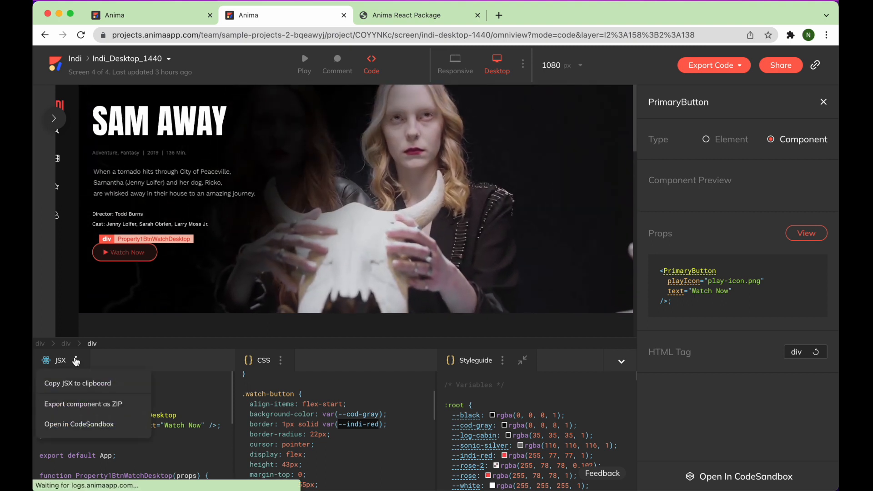
left_click(78, 383)
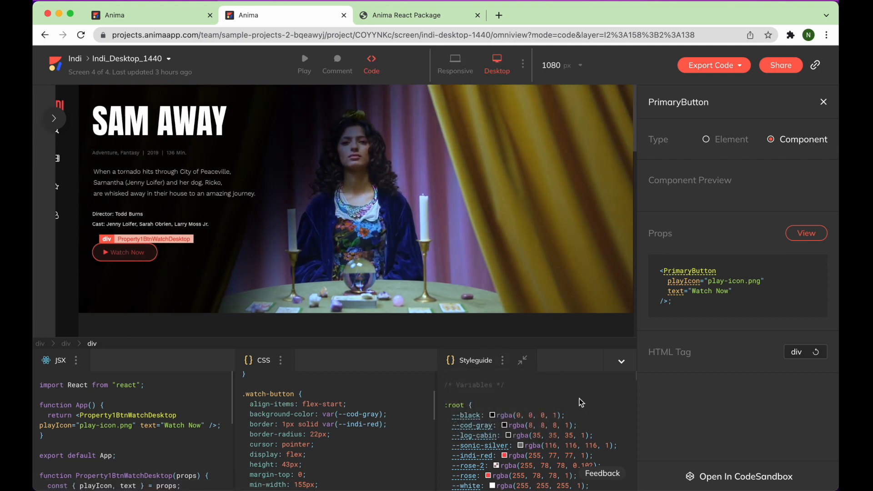
left_click(713, 65)
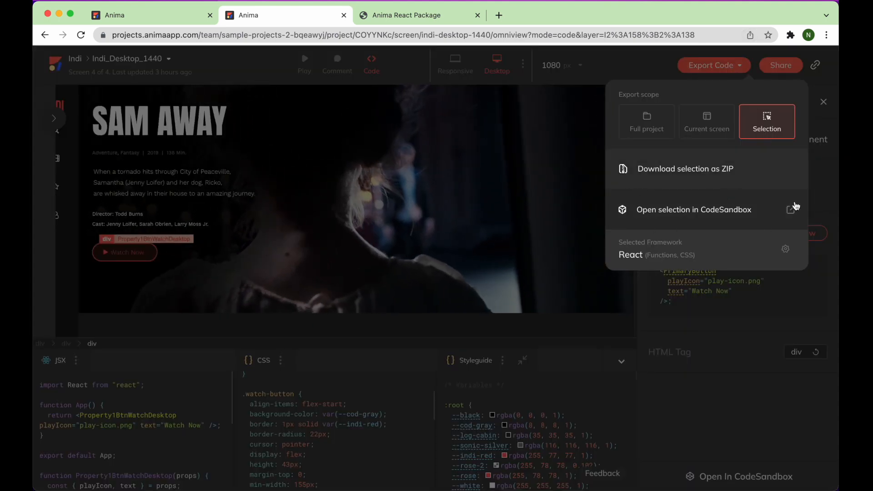
- Send only the selected Watch Now button to CodeSandbox as a react-package sandbox
left_click(824, 102)
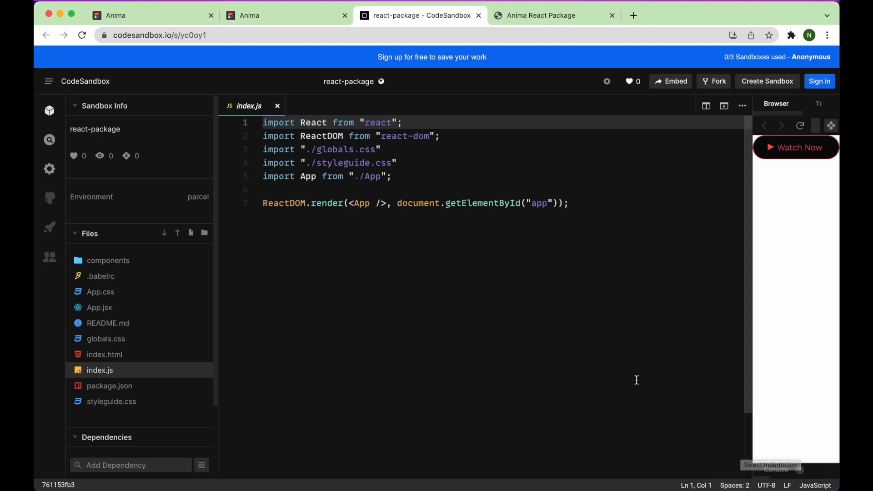
mouse_move(555, 324)
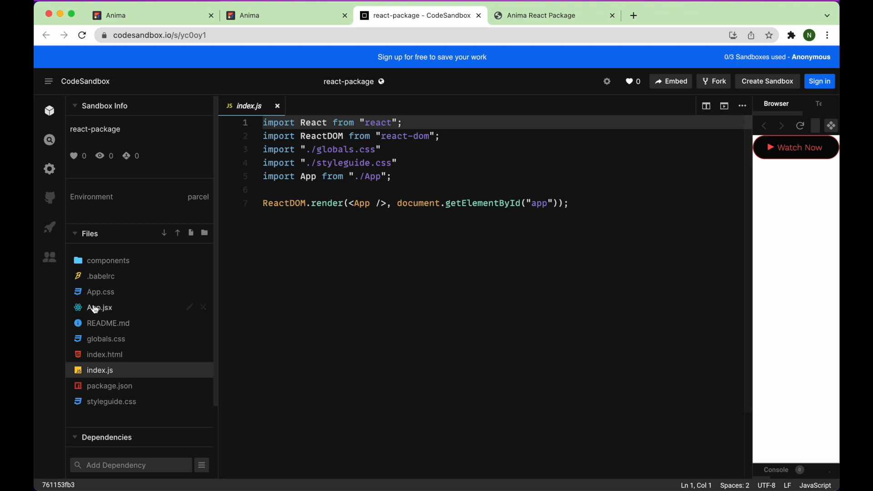
- View App.jsx in the react-package sandbox rendering the Watch Now button
left_click(100, 307)
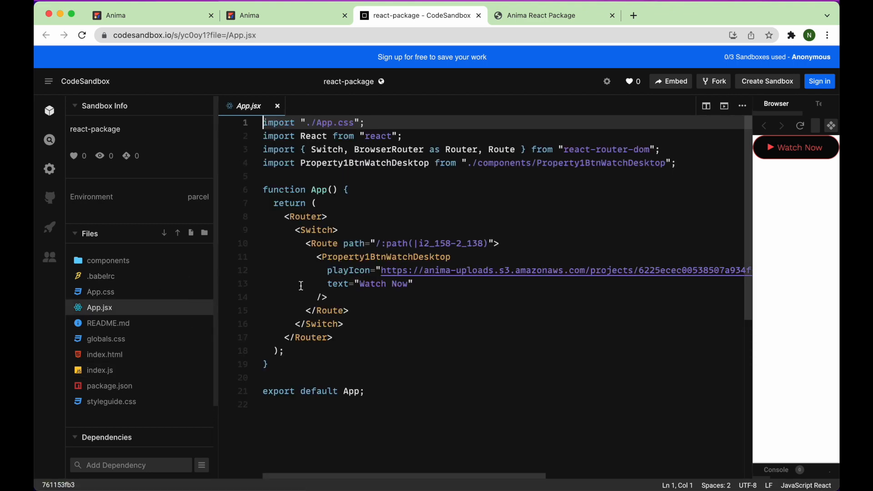
left_click(408, 284)
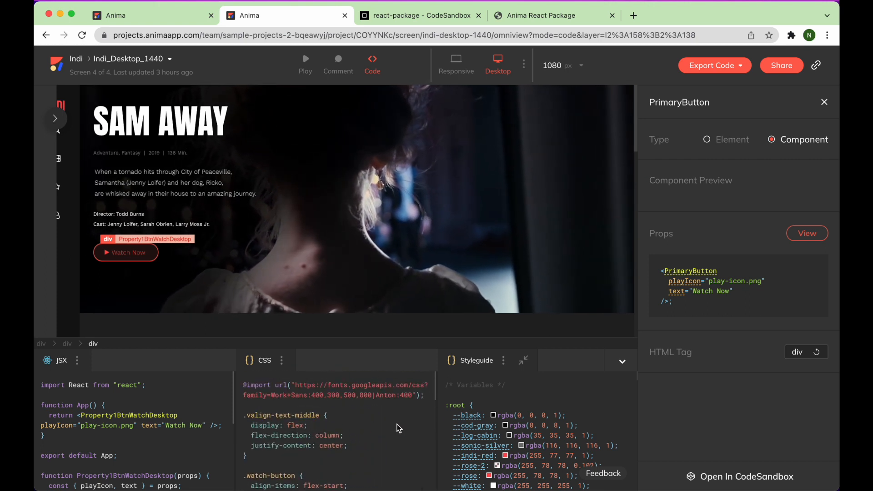
- Scroll the Anima styleguide code past text style classes to the font-size and font-family variables
scroll("down", 3)
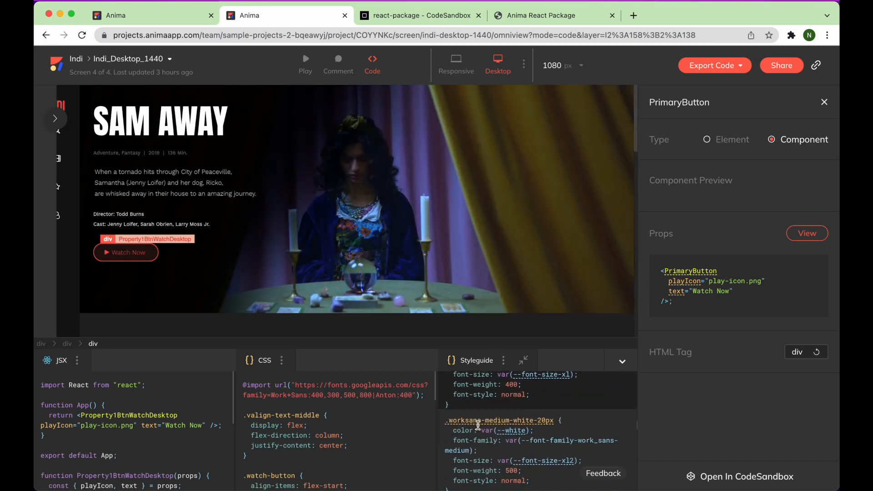
scroll("down", 3)
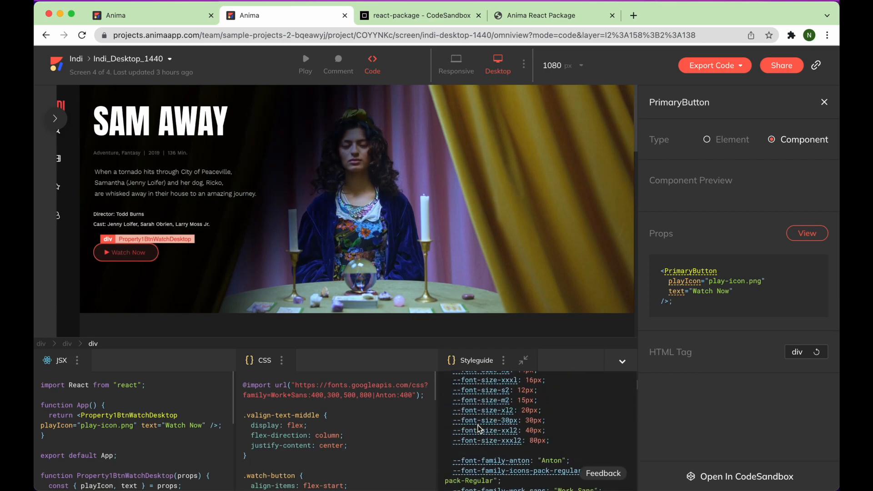